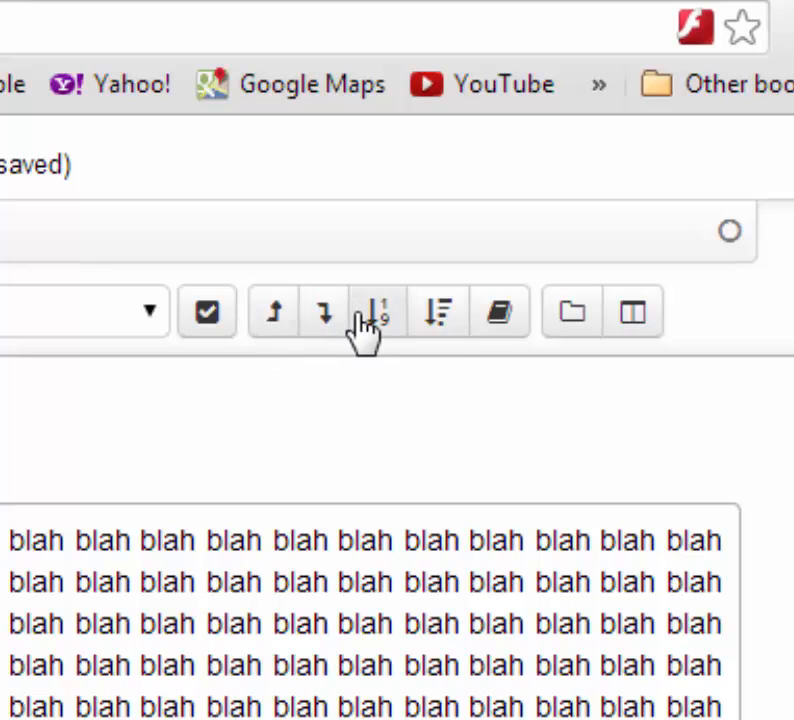
{"action": "mouse_move", "coordinate": [498, 312]}
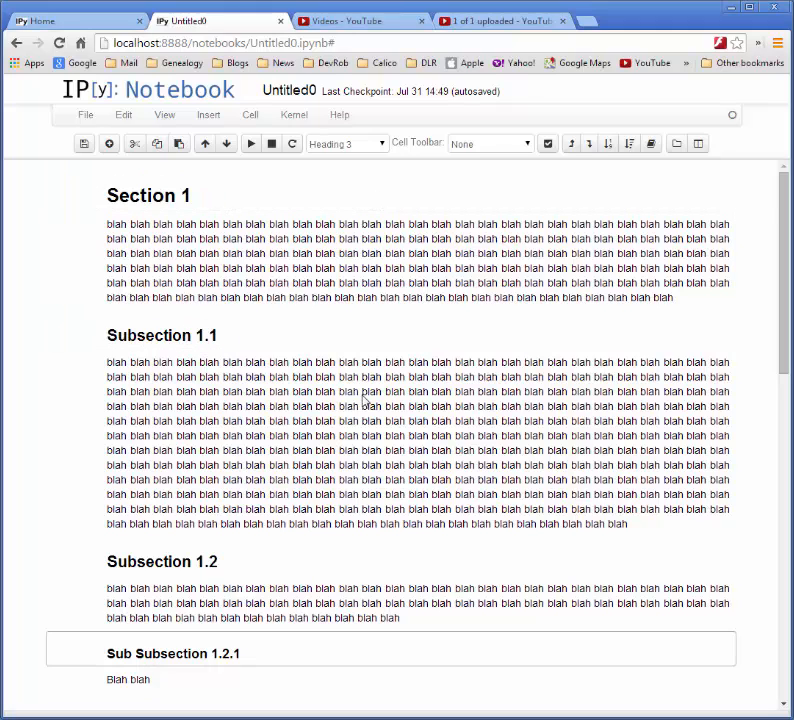
{"action": "mouse_move", "coordinate": [406, 378]}
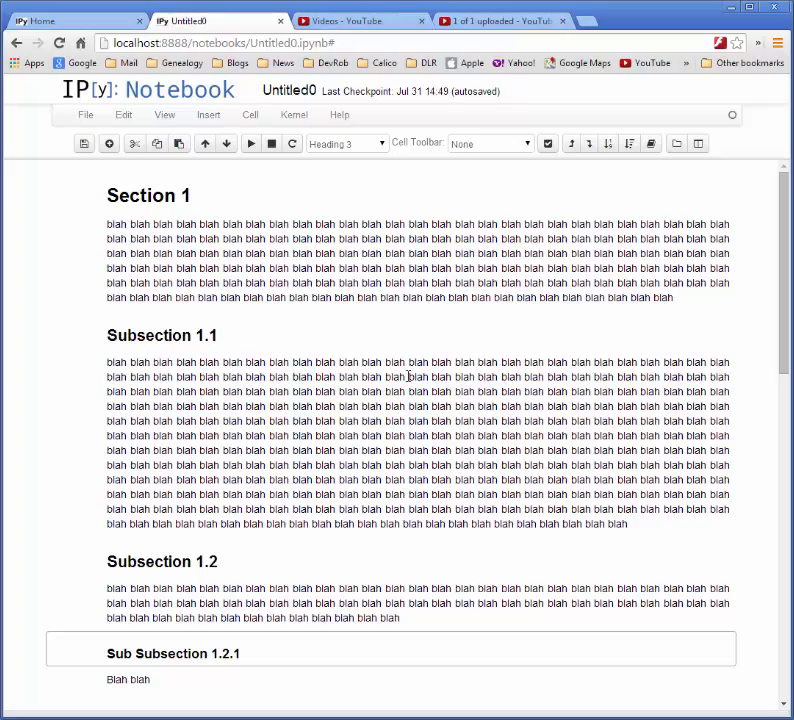
Scroll through the notebook's sections before inserting the table of contents.
{"action": "scroll", "scroll_direction": "down", "scroll_amount": 3}
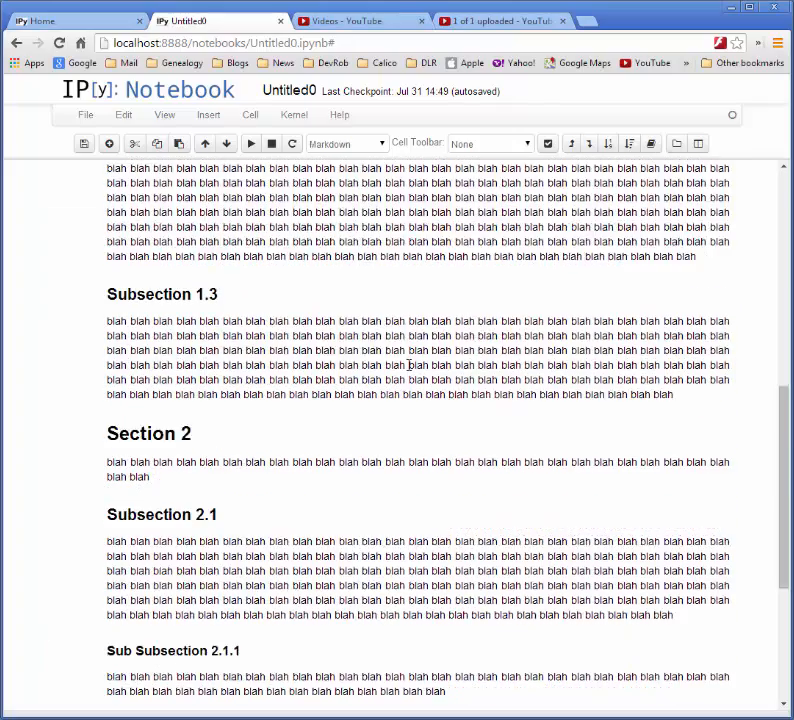
{"action": "scroll", "scroll_direction": "up", "scroll_amount": 3}
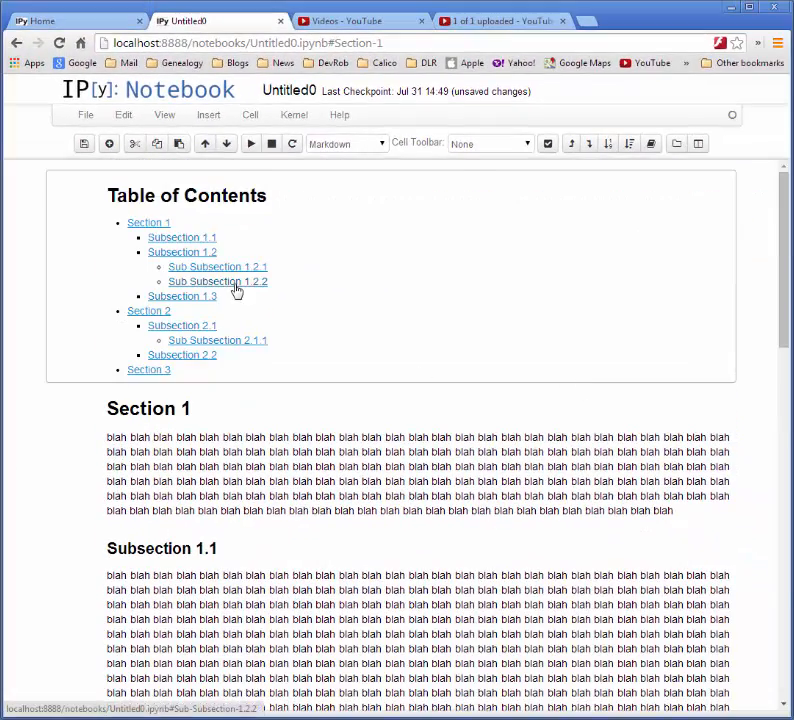
{"action": "left_click", "coordinate": [216, 280]}
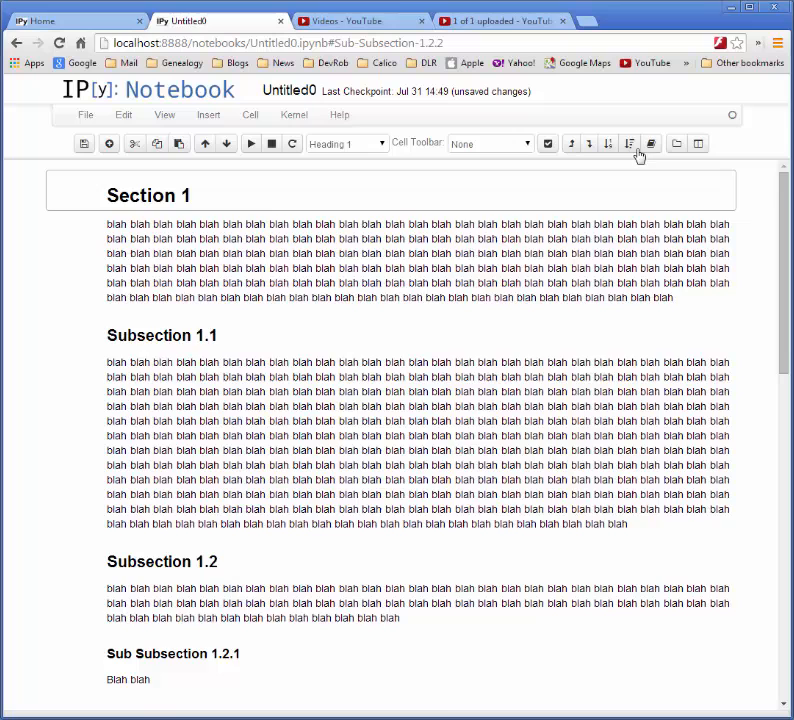
{"action": "left_click", "coordinate": [628, 144]}
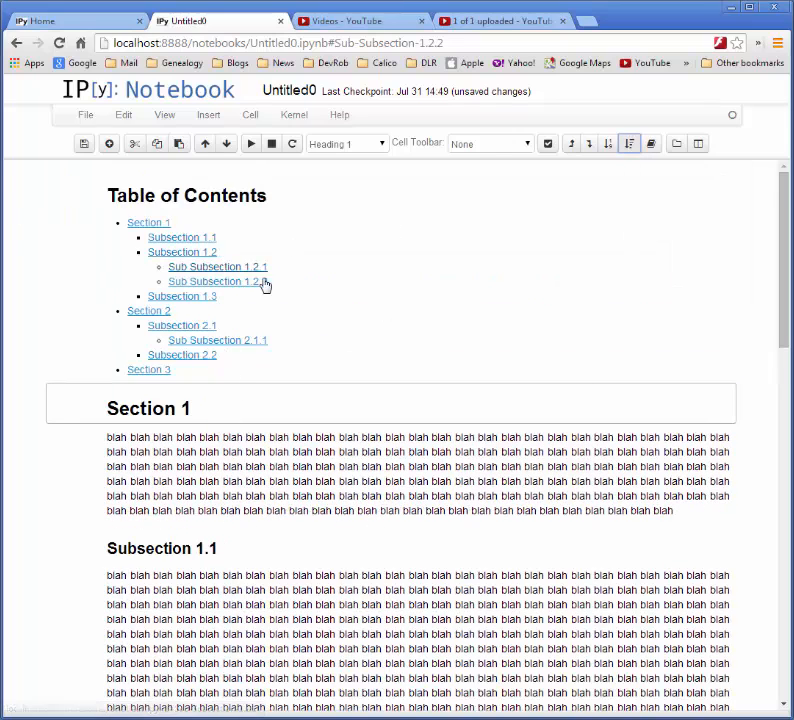
{"action": "mouse_move", "coordinate": [404, 262]}
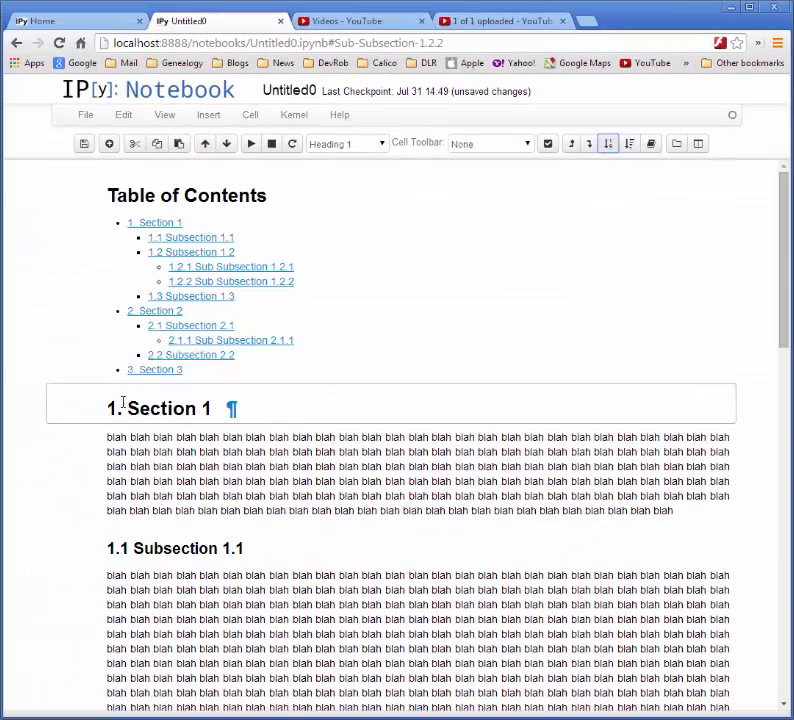
Scroll down to check the numbered subsection headings such as 1.2.2.
{"action": "scroll", "scroll_direction": "down", "scroll_amount": 3}
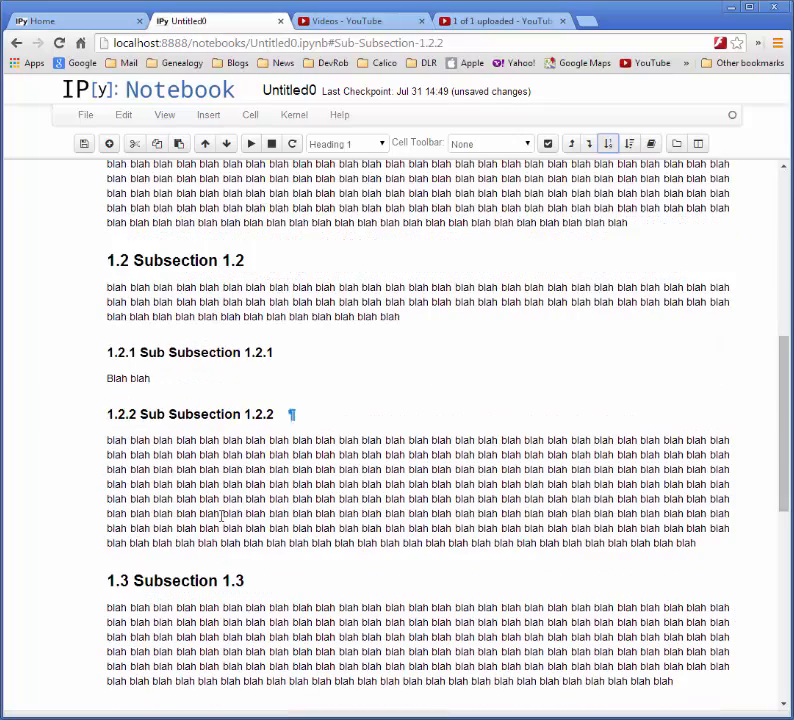
{"action": "mouse_move", "coordinate": [160, 430]}
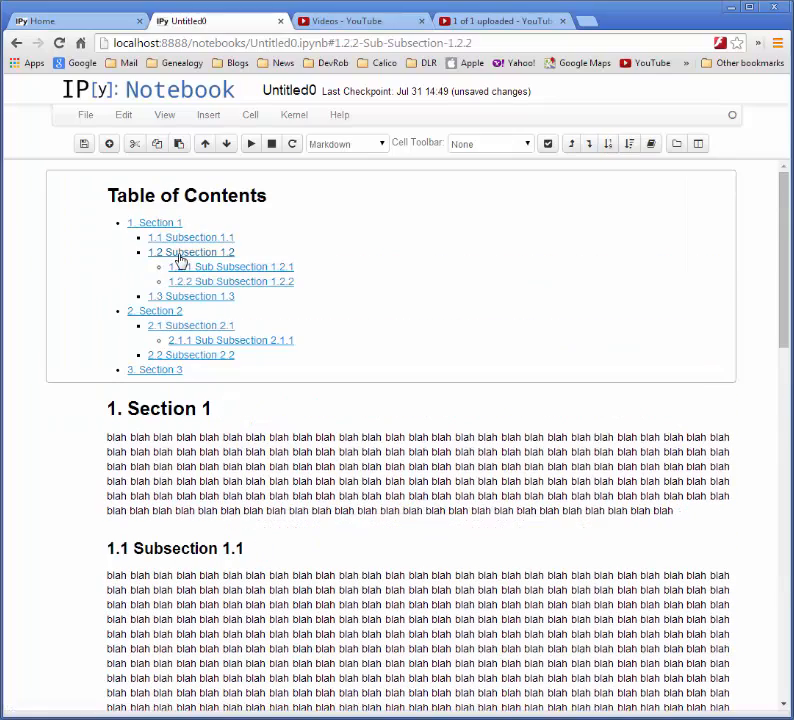
{"action": "left_click", "coordinate": [190, 236]}
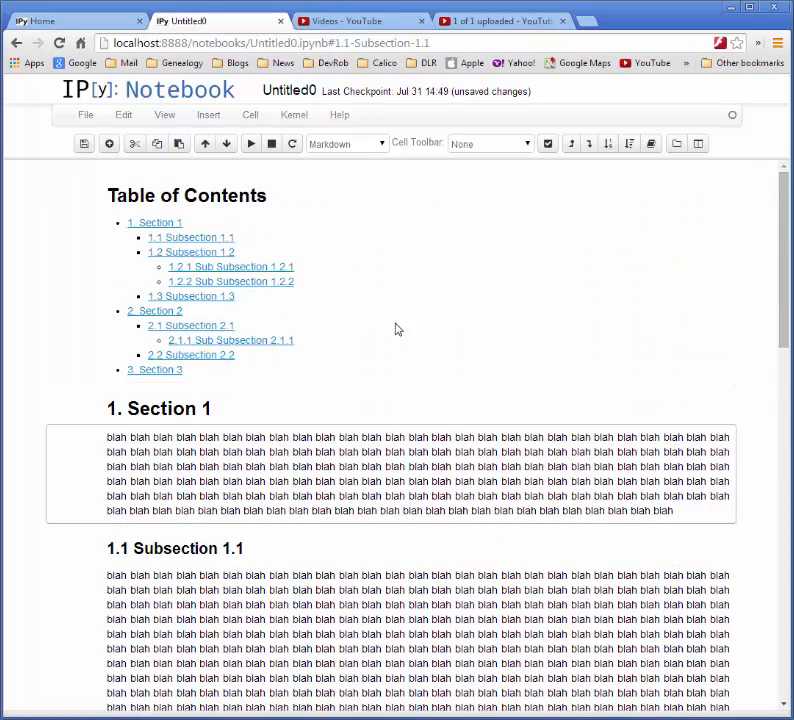
{"action": "scroll", "scroll_direction": "down", "scroll_amount": 3}
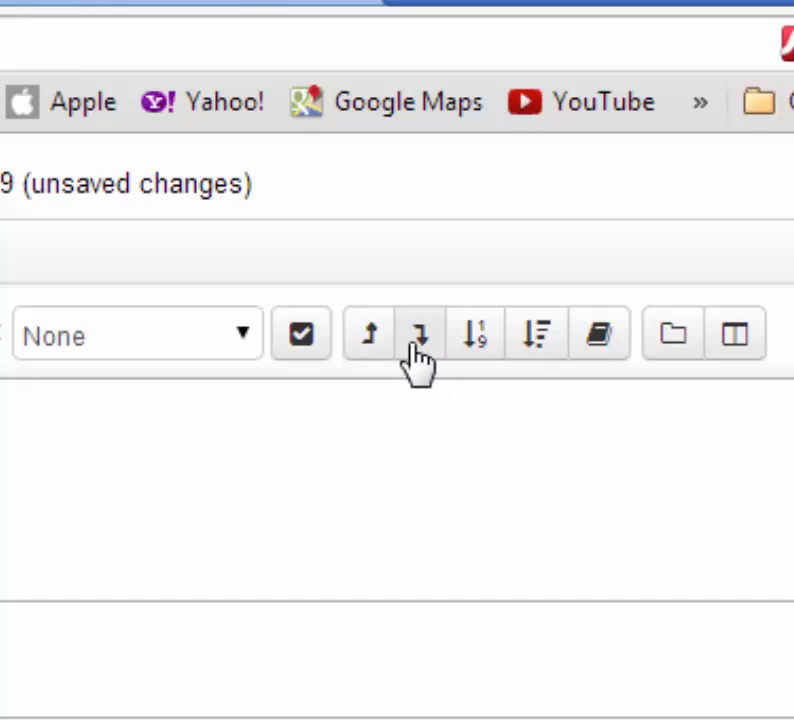
{"action": "mouse_move", "coordinate": [420, 334]}
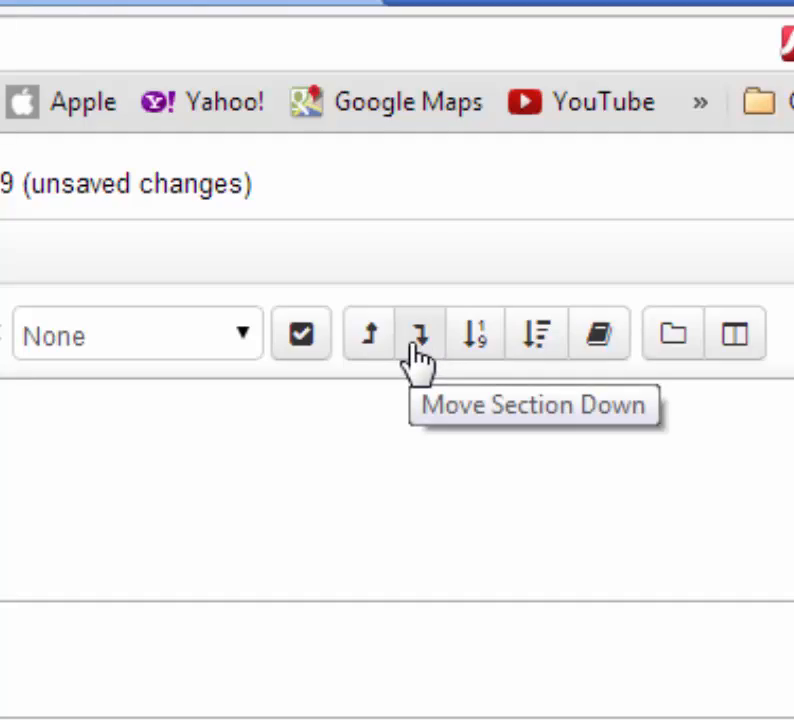
{"action": "left_click", "coordinate": [420, 332]}
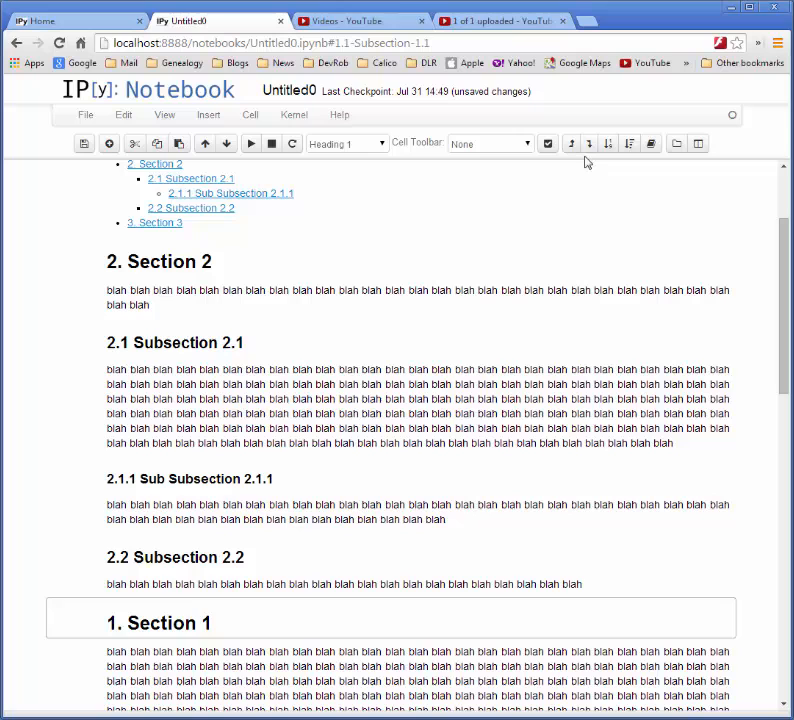
{"action": "mouse_move", "coordinate": [600, 224]}
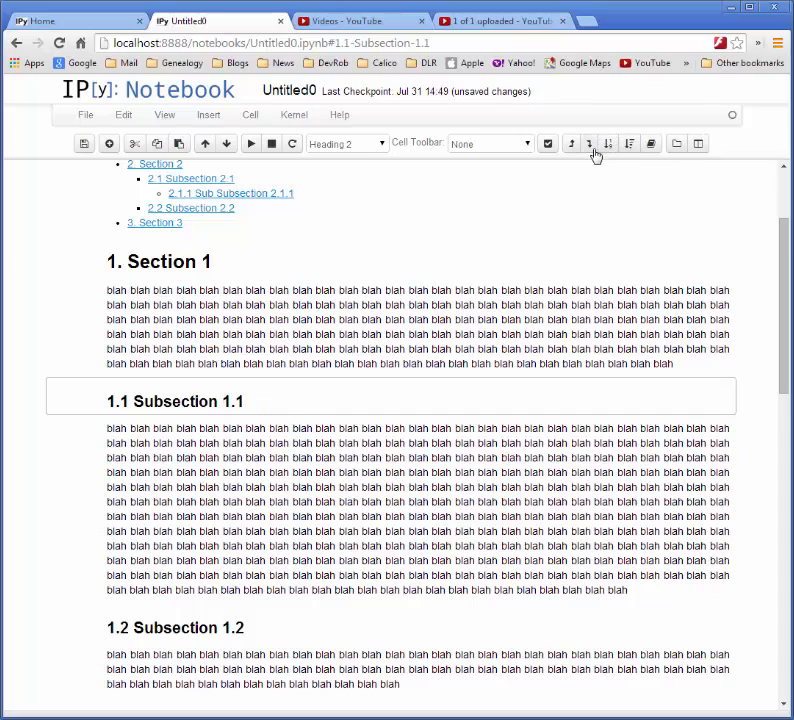
Scroll down to review Section 1 now placed after Section 3 with renumbered headings.
{"action": "scroll", "scroll_direction": "down", "scroll_amount": 3}
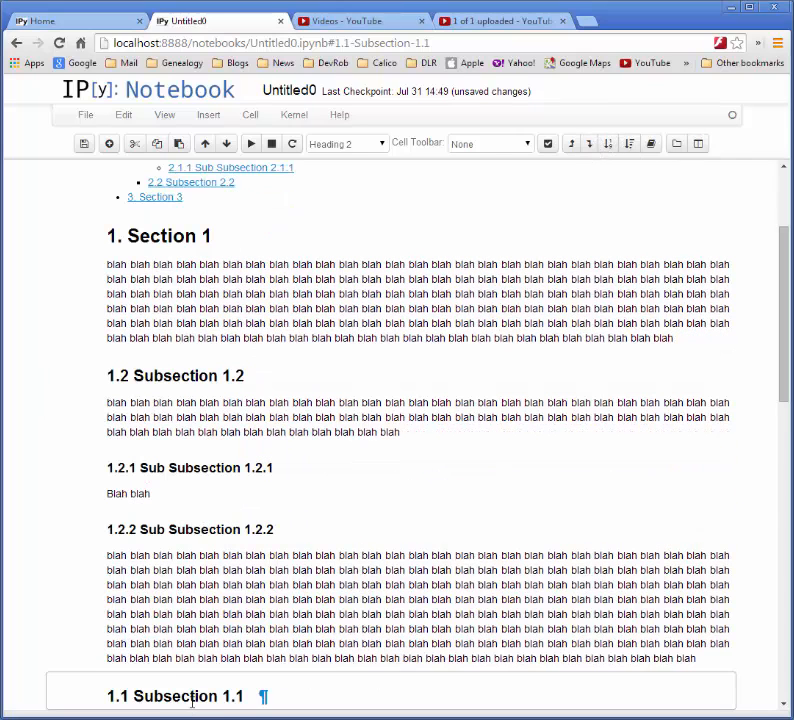
{"action": "scroll", "scroll_direction": "down", "scroll_amount": 3}
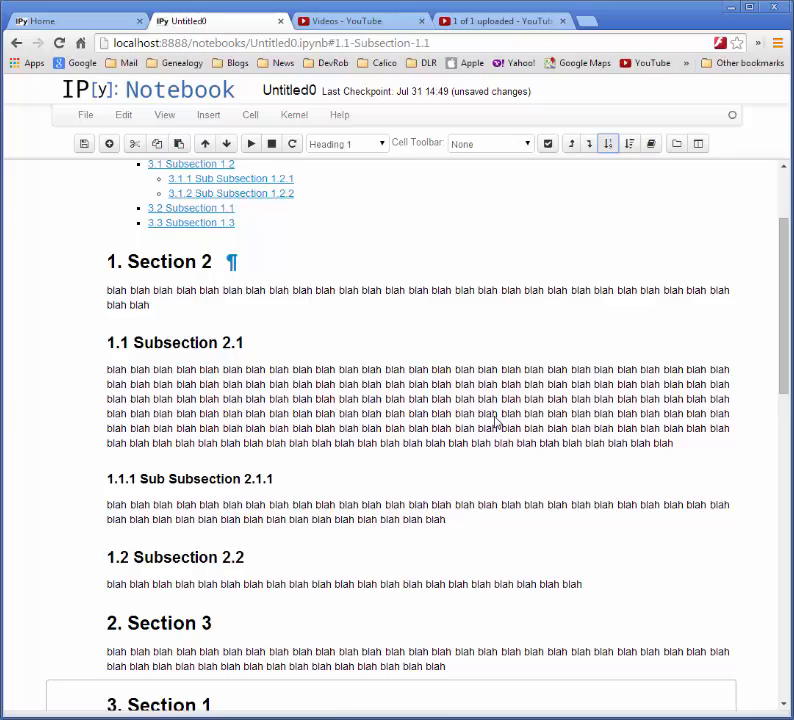
{"action": "scroll", "scroll_direction": "down", "scroll_amount": 3}
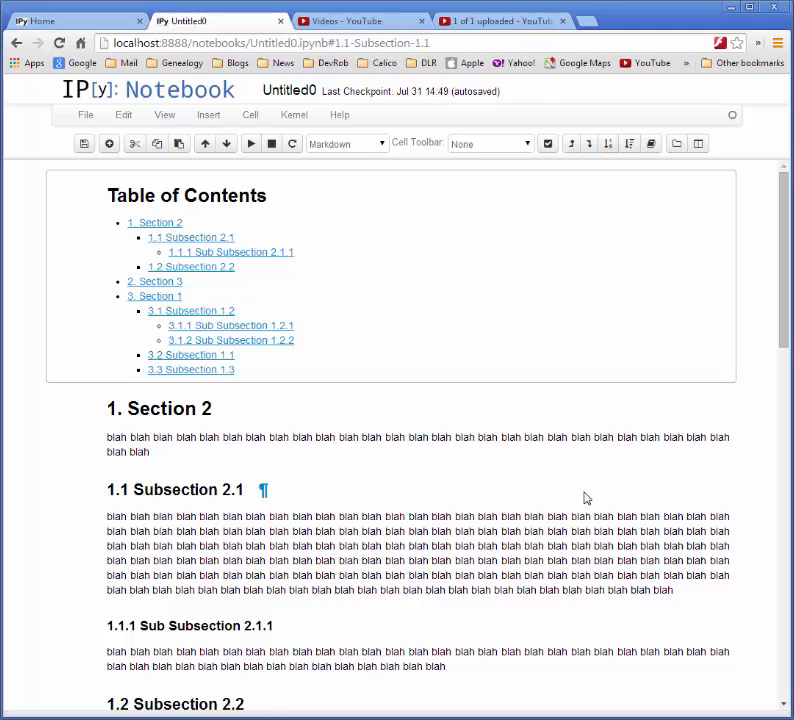
{"action": "mouse_move", "coordinate": [578, 440]}
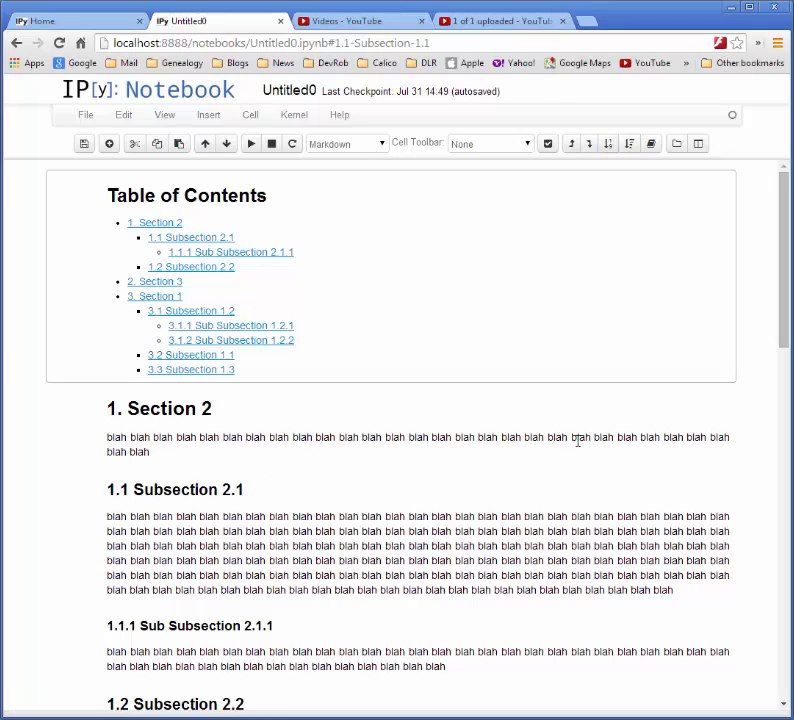